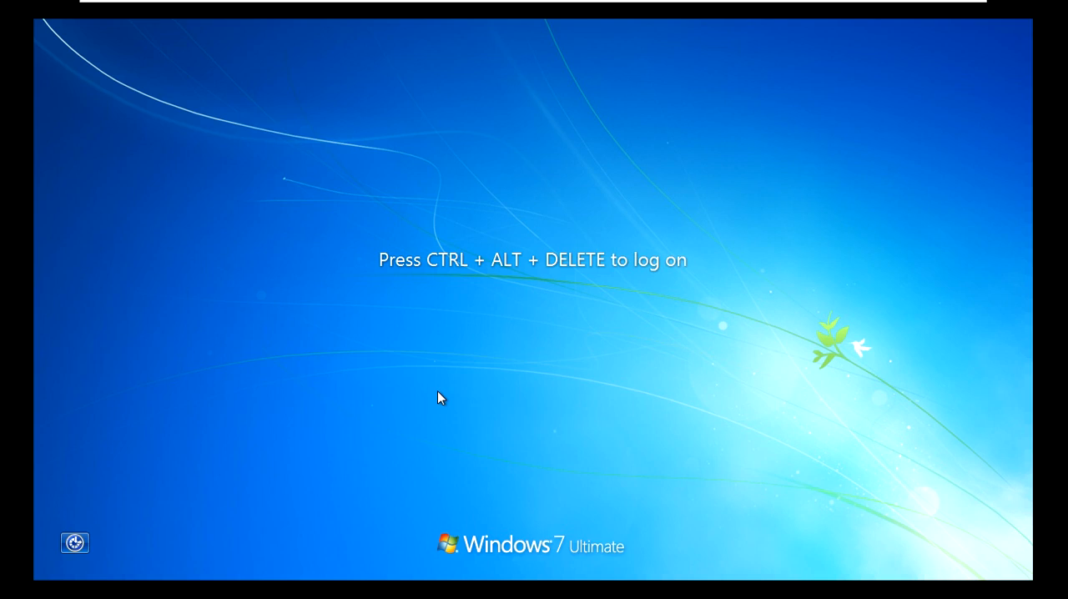
# Press Ctrl+Alt+Delete on the welcome screen to reach the PC\administrator logon prompt.
pyautogui.press('ctrl+alt+delete')
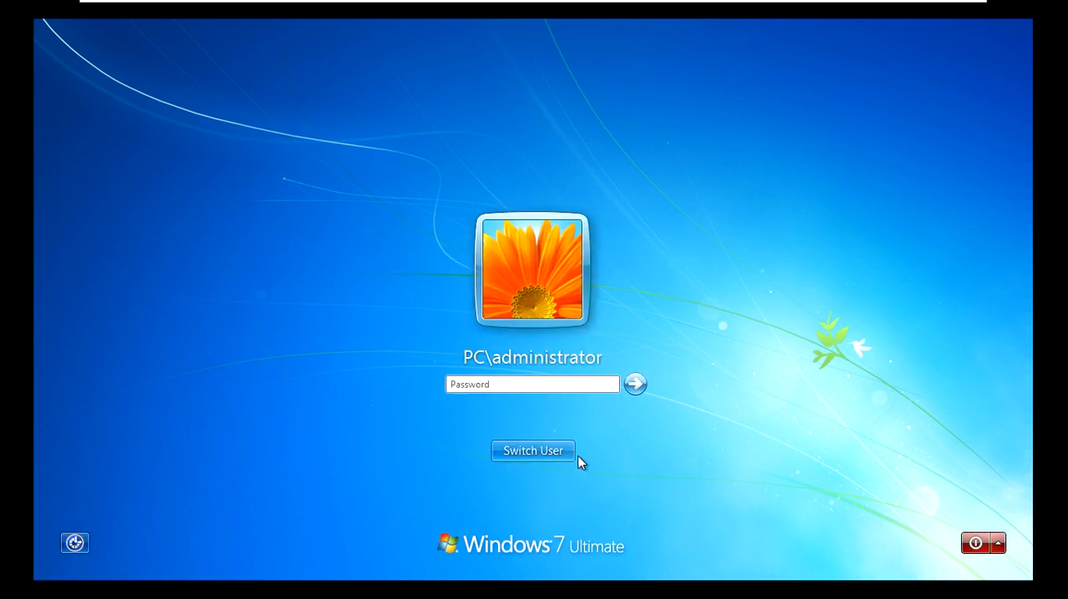
# Switch user and log on as 'prem' with its password.
pyautogui.click(533, 451)
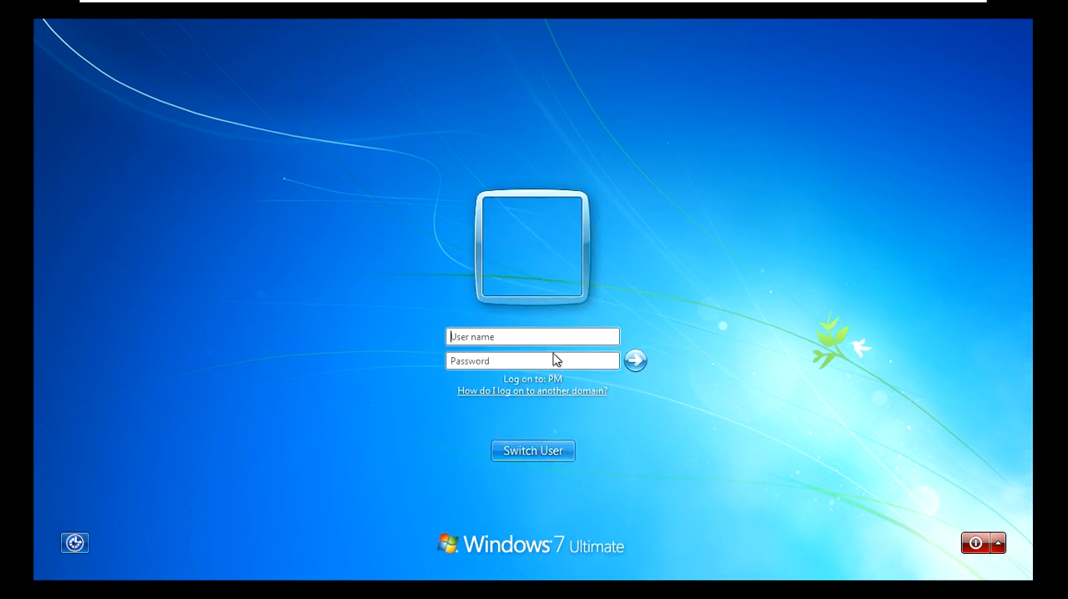
pyautogui.write('p')
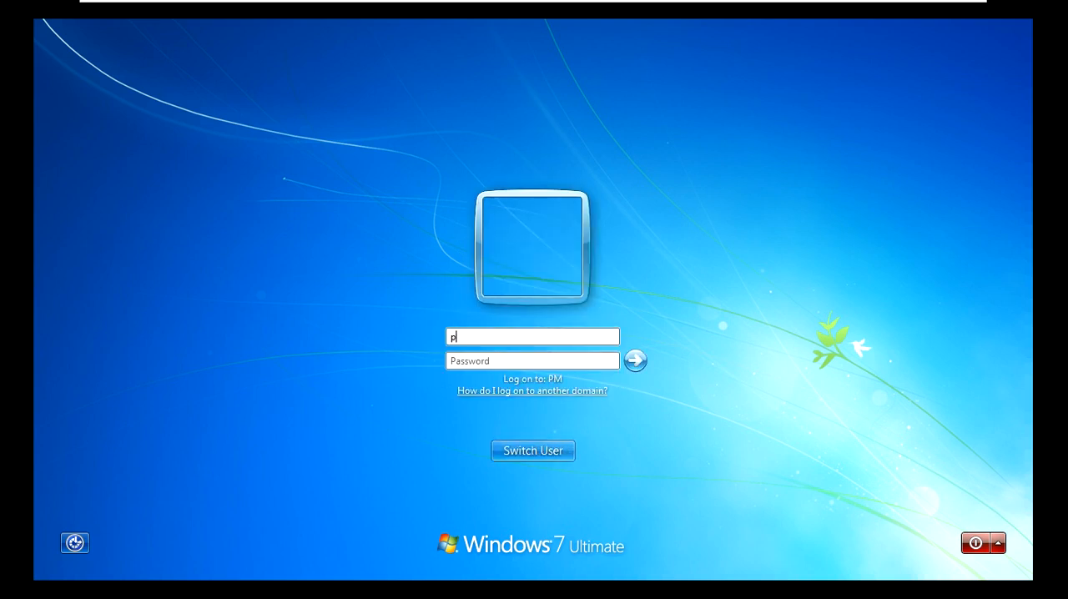
pyautogui.write('rem')
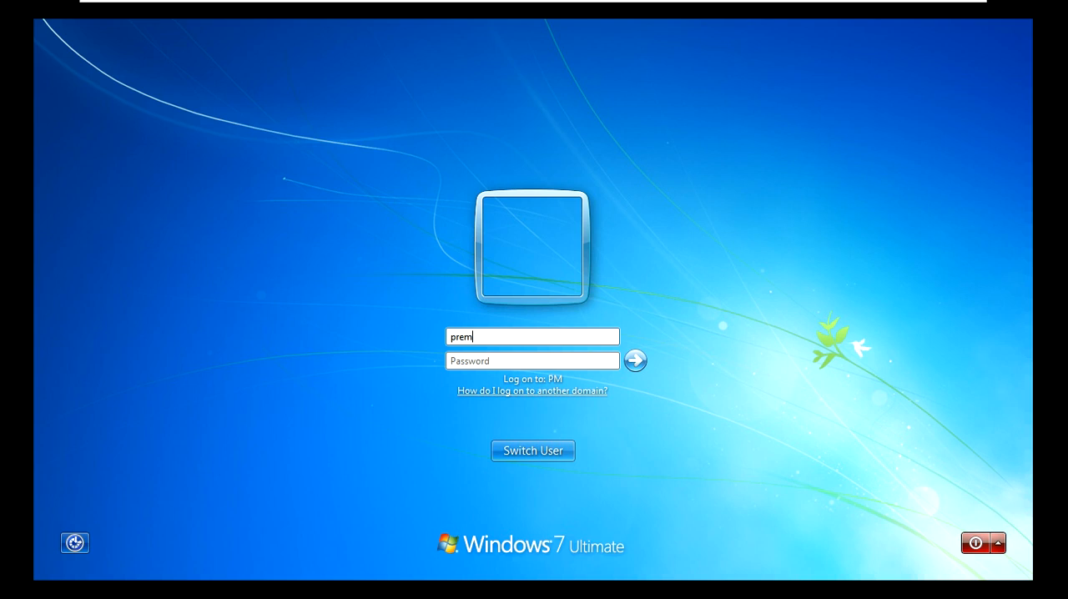
pyautogui.write('•')
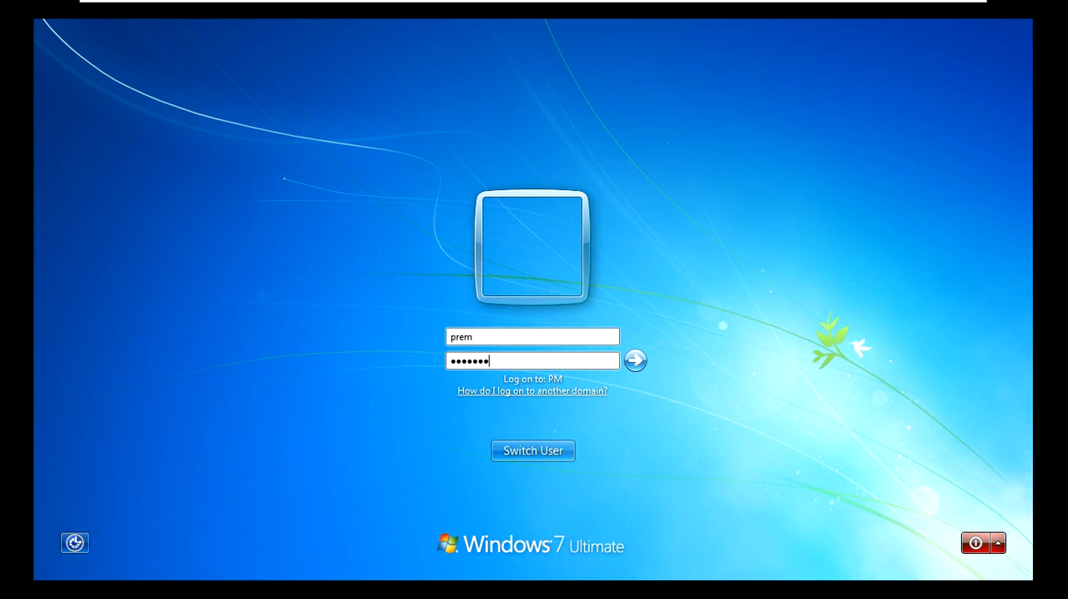
pyautogui.click(635, 360)
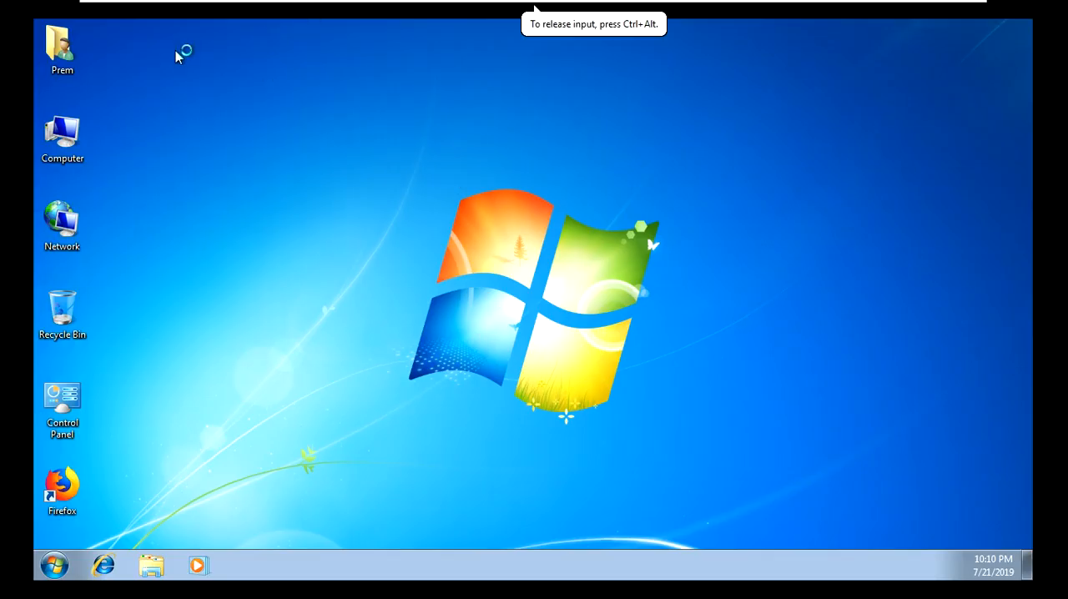
# Launch Manage from the Computer item, elevating with the 'administrator' account and password.
pyautogui.rightClick(62, 133)
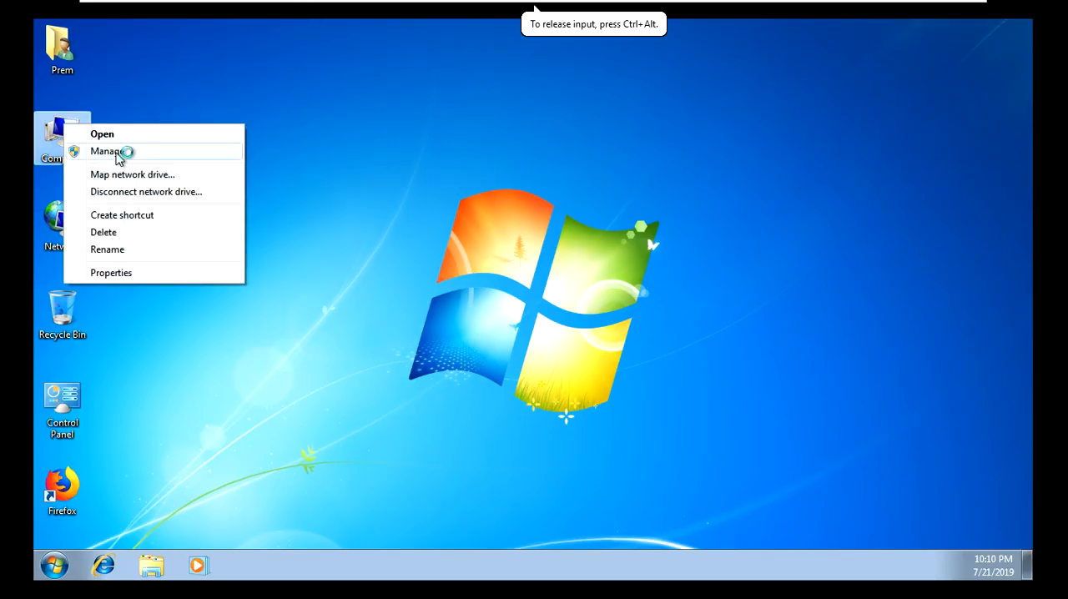
pyautogui.click(106, 151)
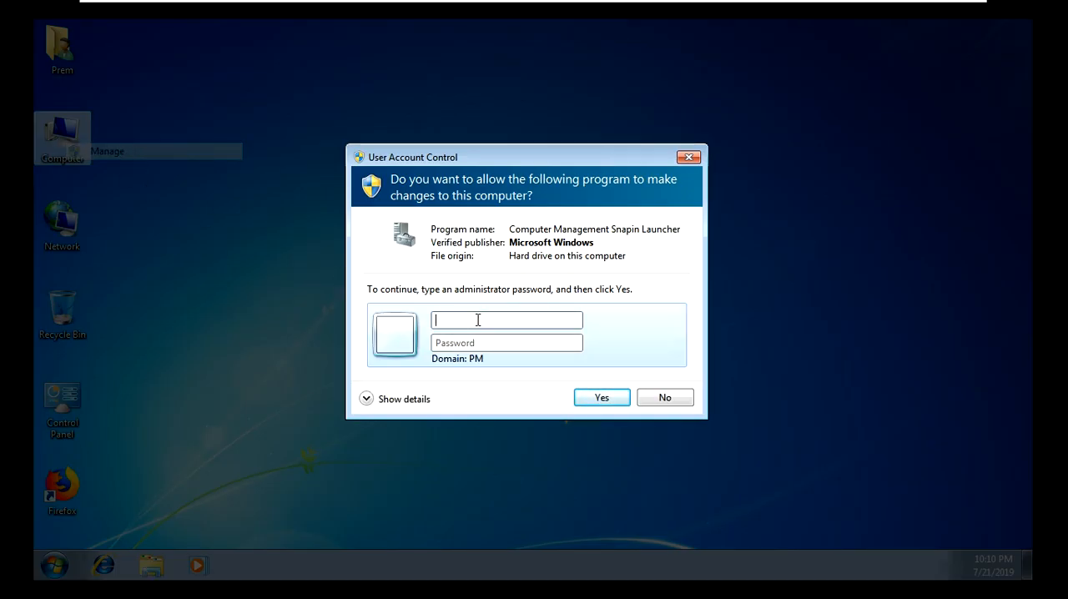
pyautogui.write('admi')
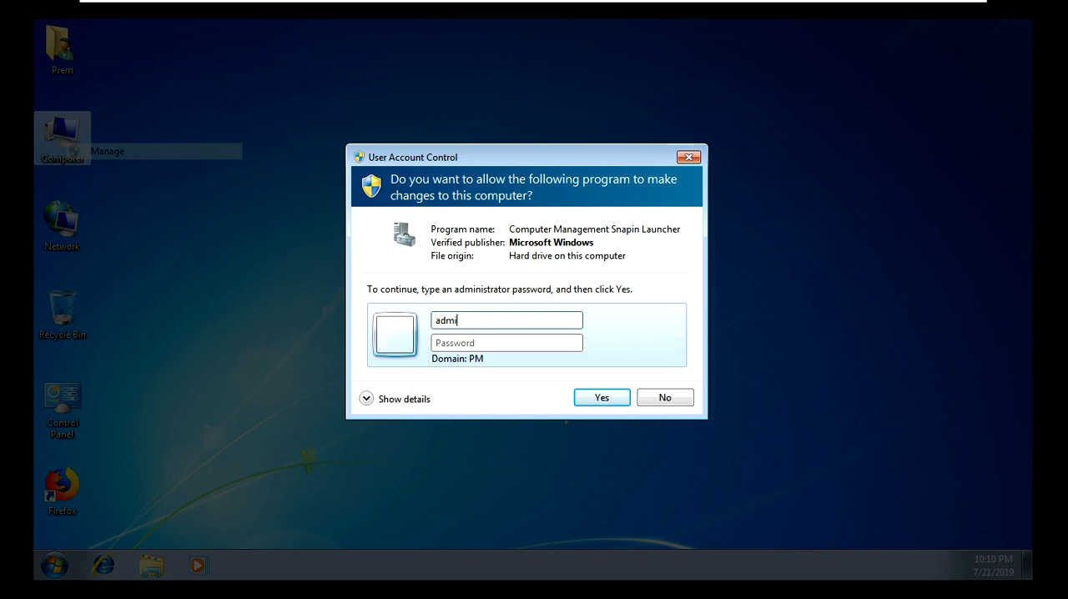
pyautogui.write('nistrat')
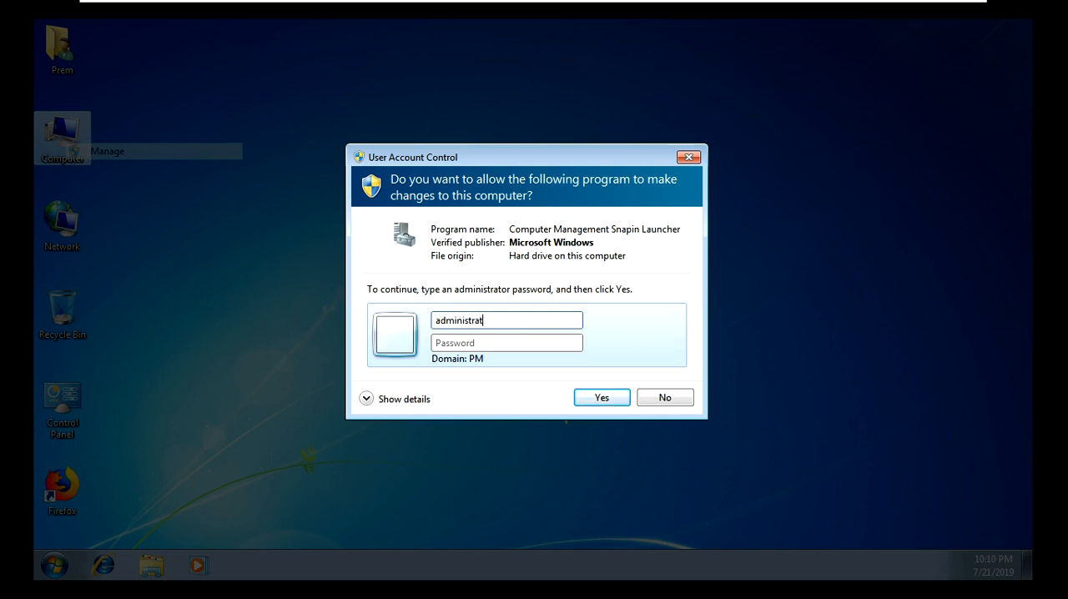
pyautogui.write('or')
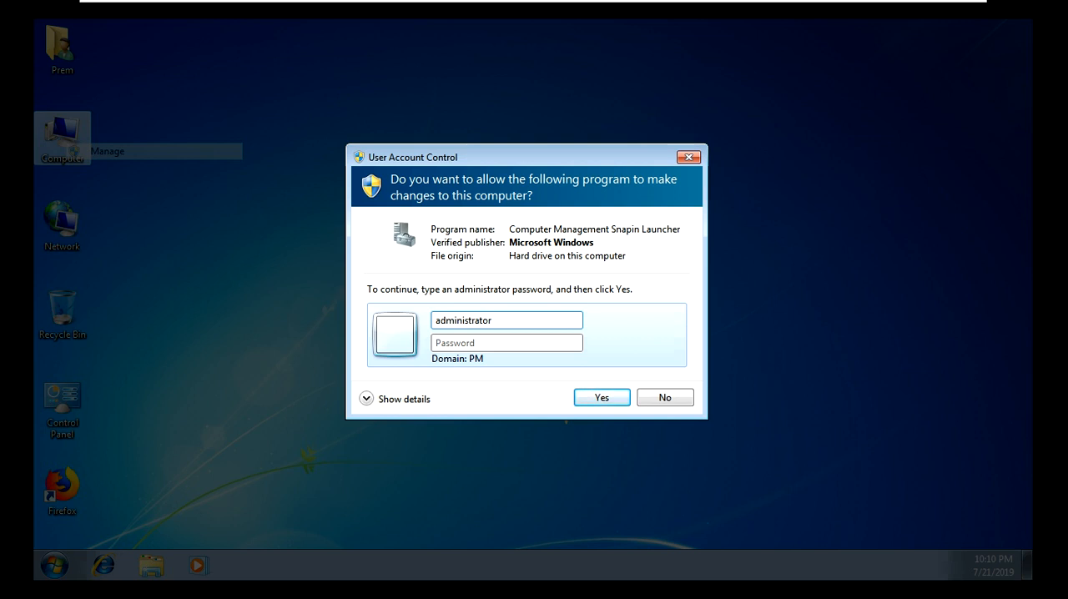
pyautogui.write('••')
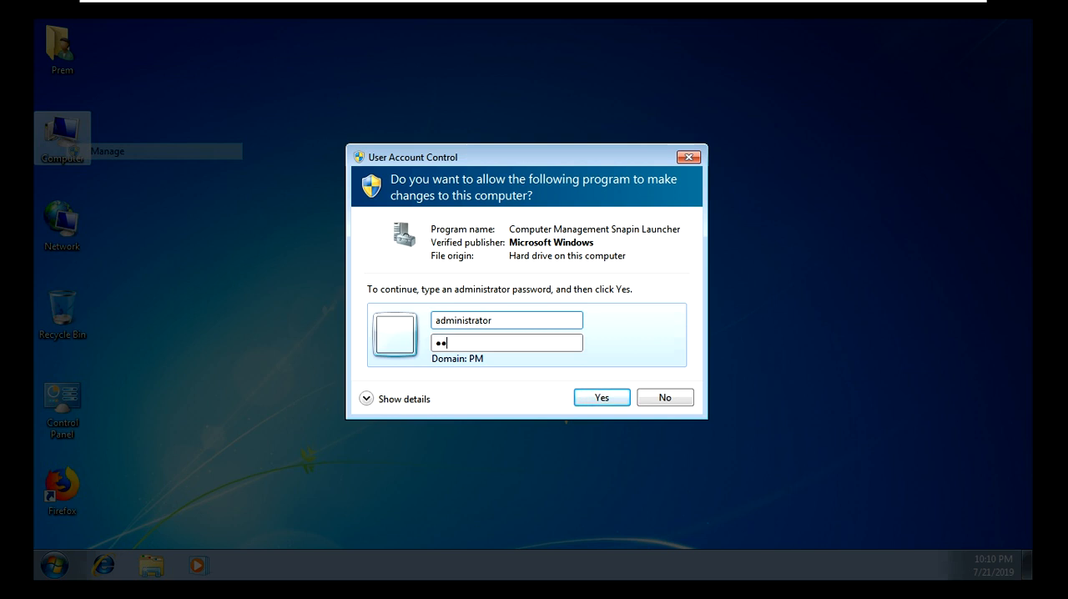
pyautogui.write('••')
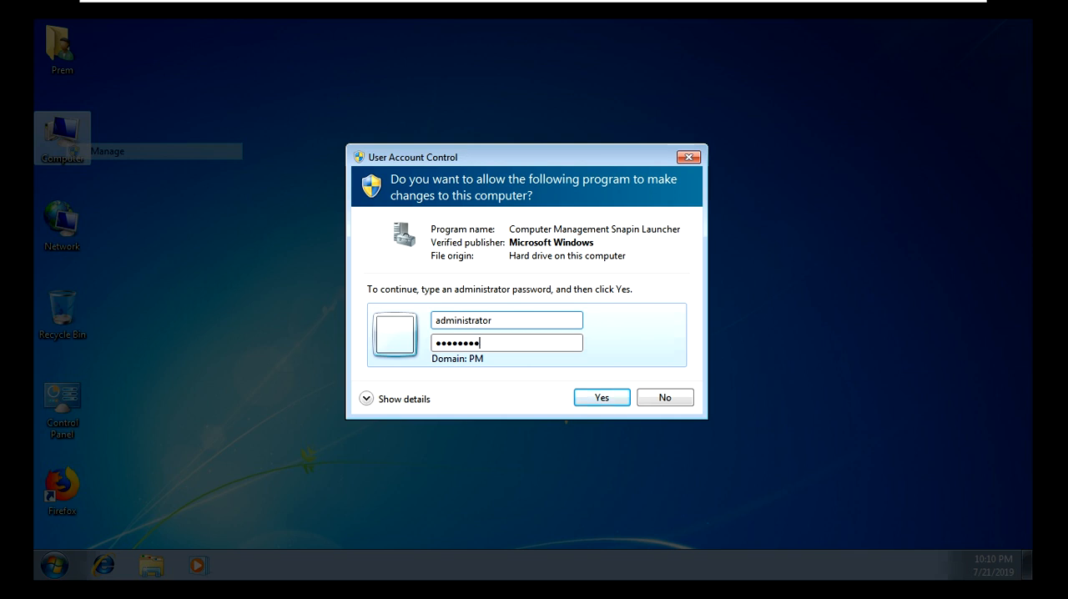
pyautogui.click(601, 397)
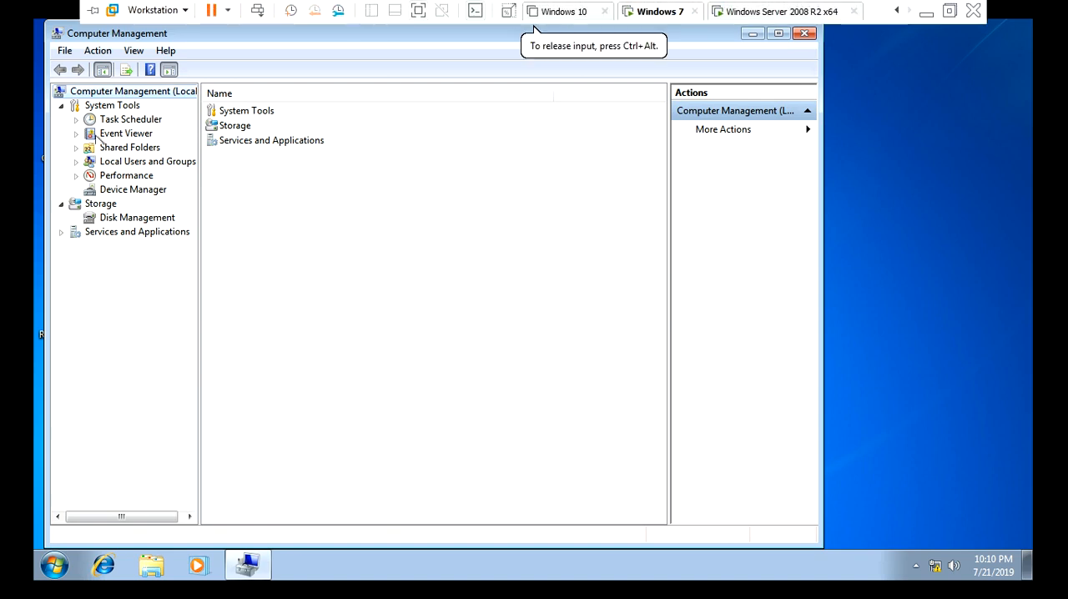
# Expand Local Users and Groups to list the Administrator and Guest accounts.
pyautogui.click(148, 162)
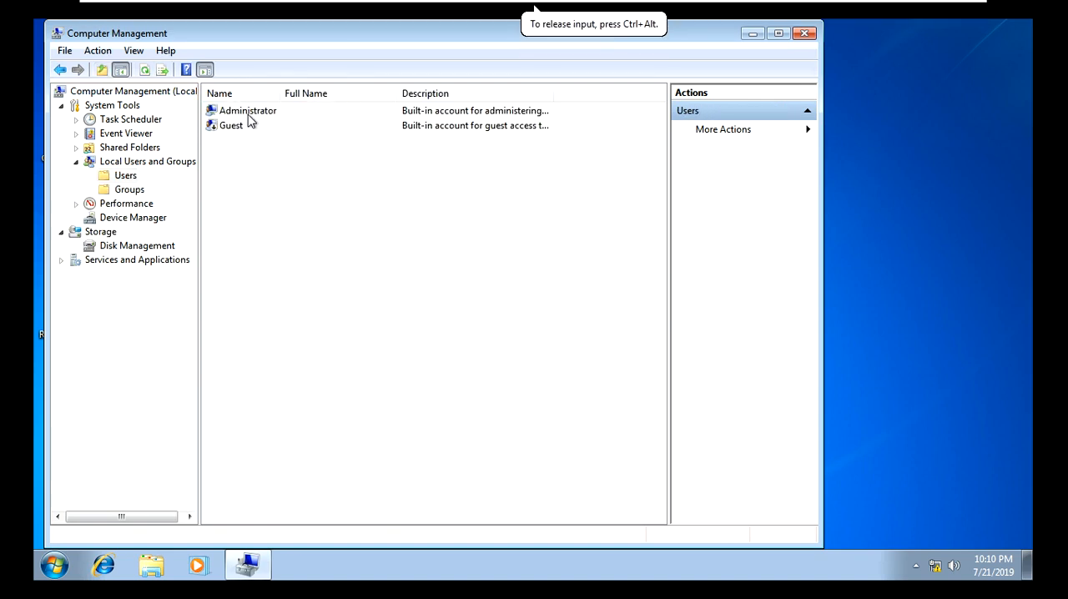
pyautogui.click(248, 110)
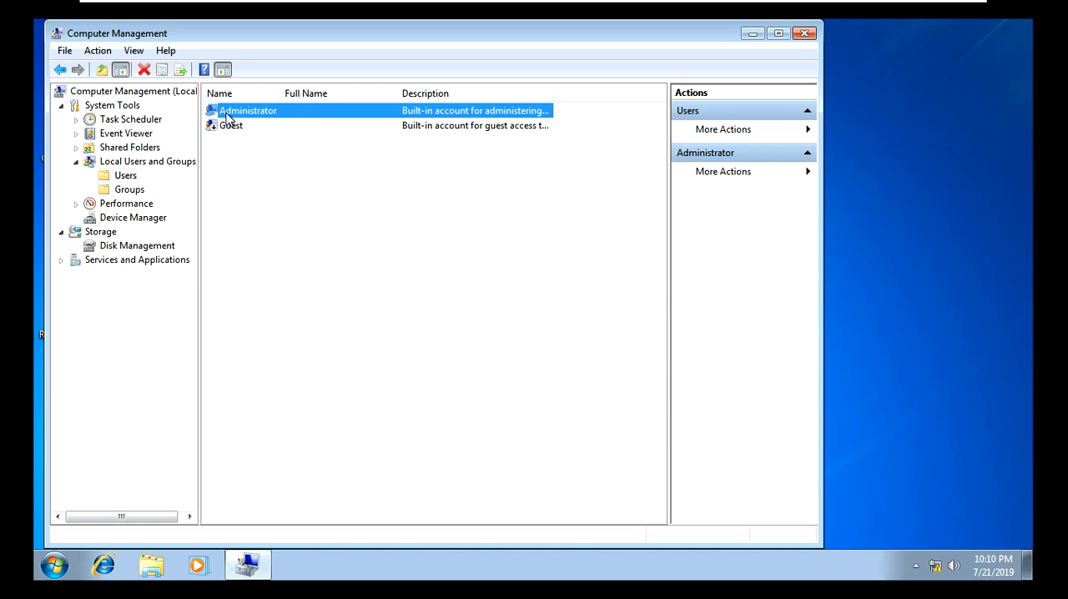
pyautogui.moveTo(287, 116)
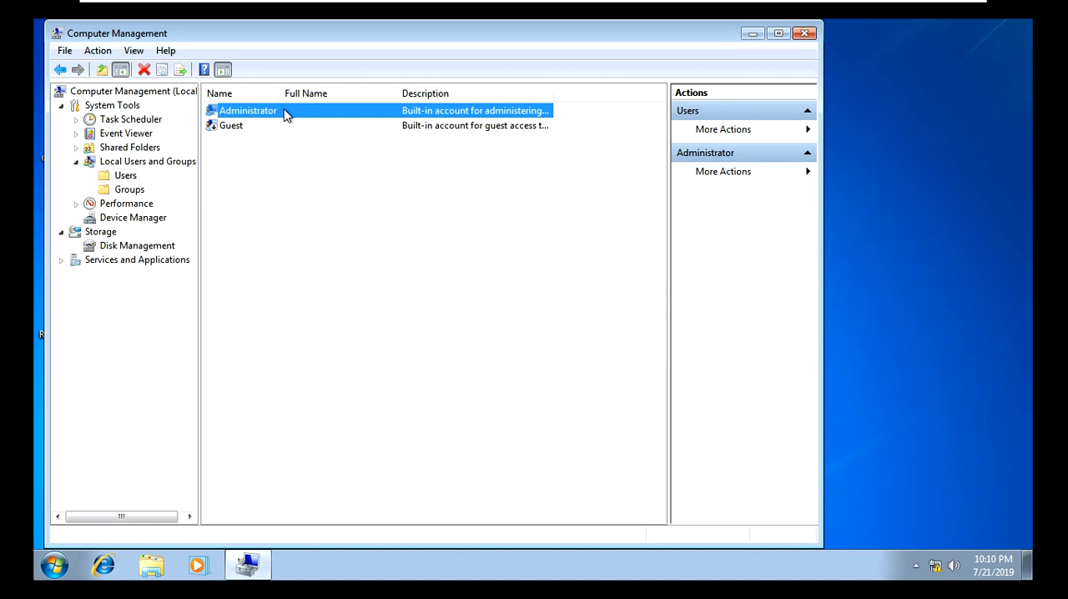
pyautogui.moveTo(292, 114)
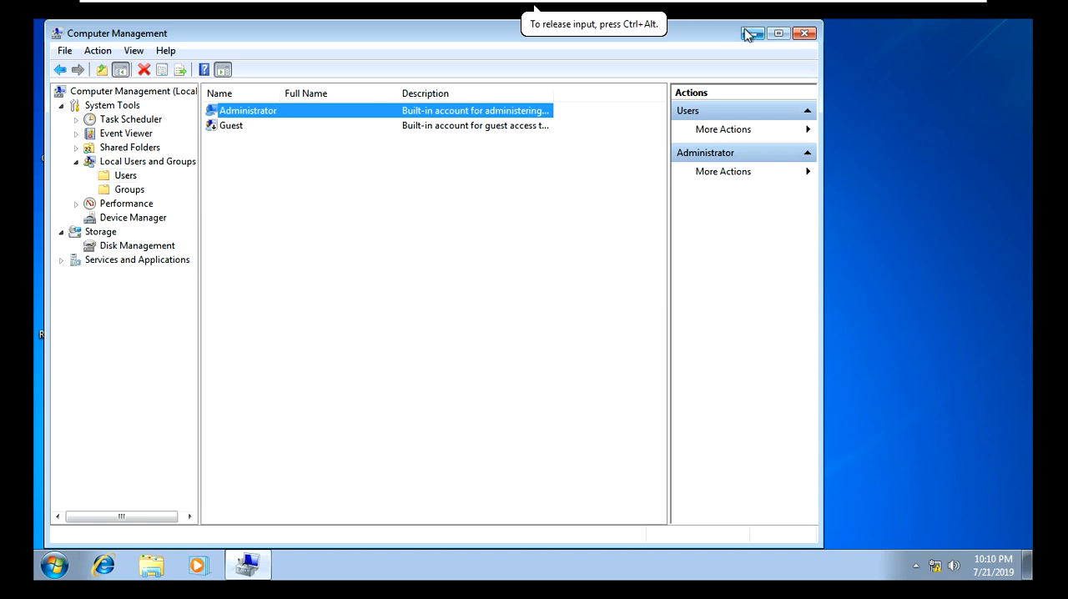
# Minimize Computer Management and open the System page showing PC in pm.captain.org.
pyautogui.click(803, 33)
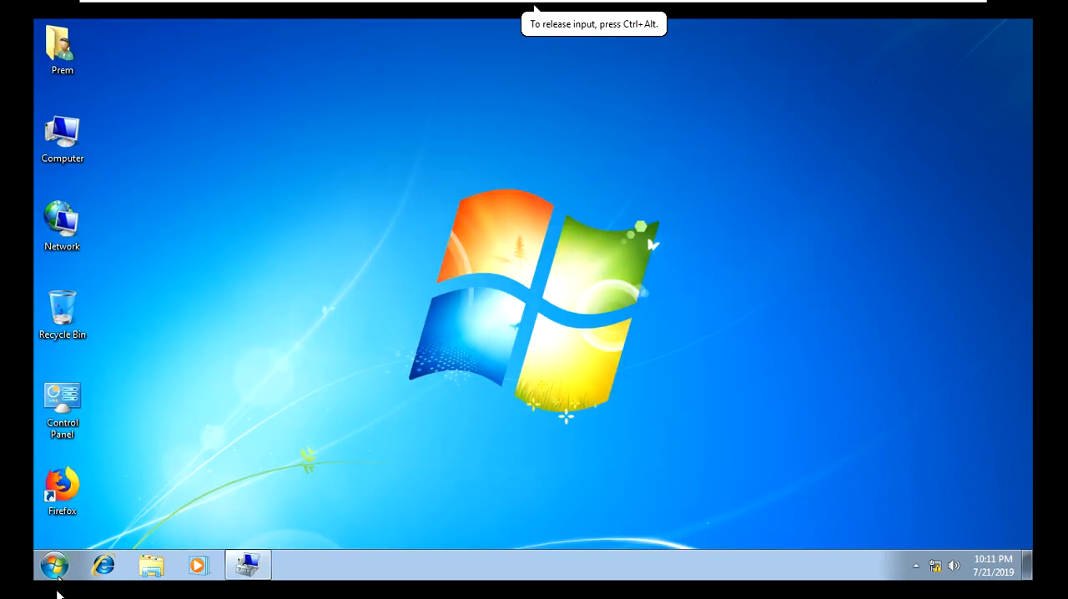
pyautogui.rightClick(296, 251)
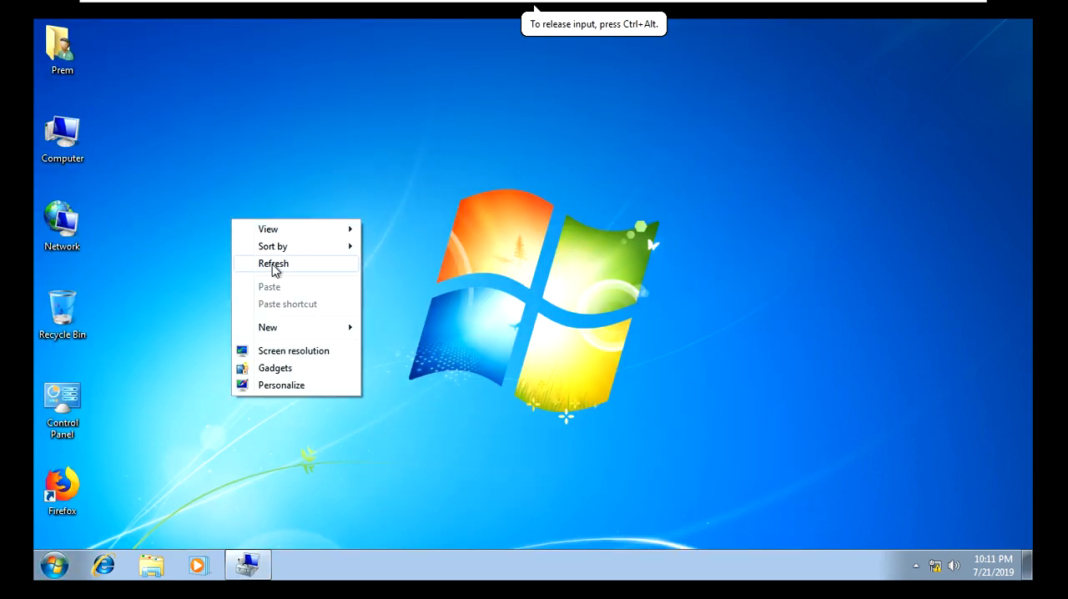
pyautogui.rightClick(62, 137)
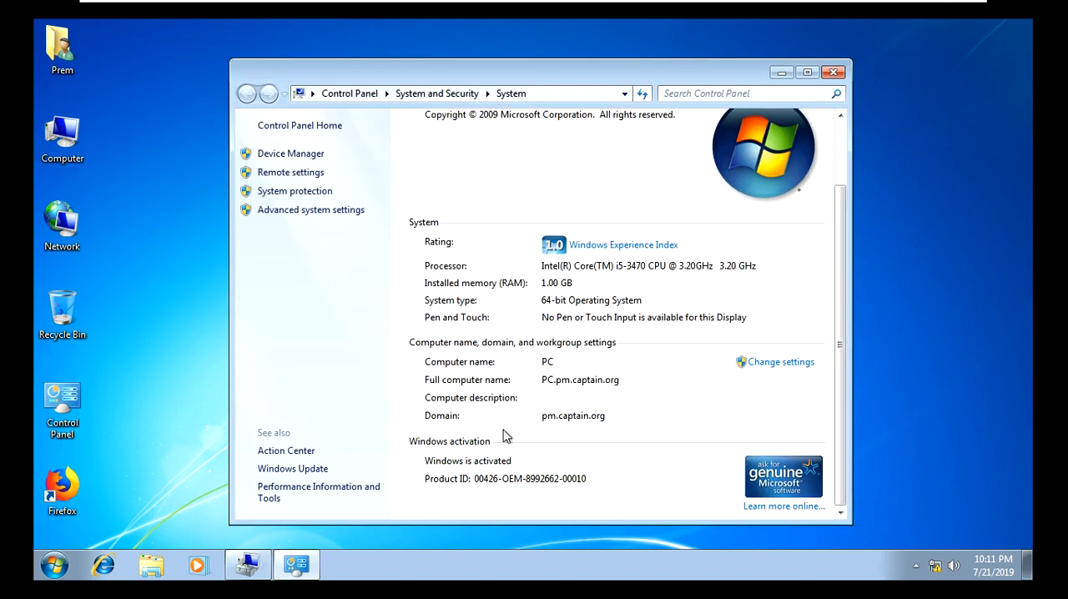
pyautogui.moveTo(776, 374)
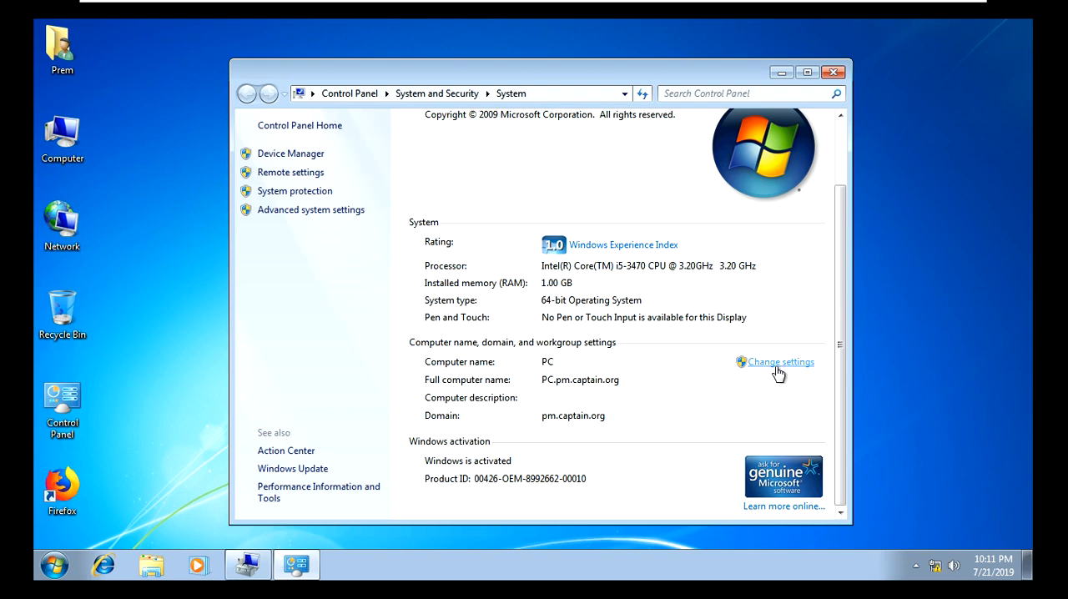
# Choose Change settings and elevate with the 'administrator' user name and password.
pyautogui.click(780, 361)
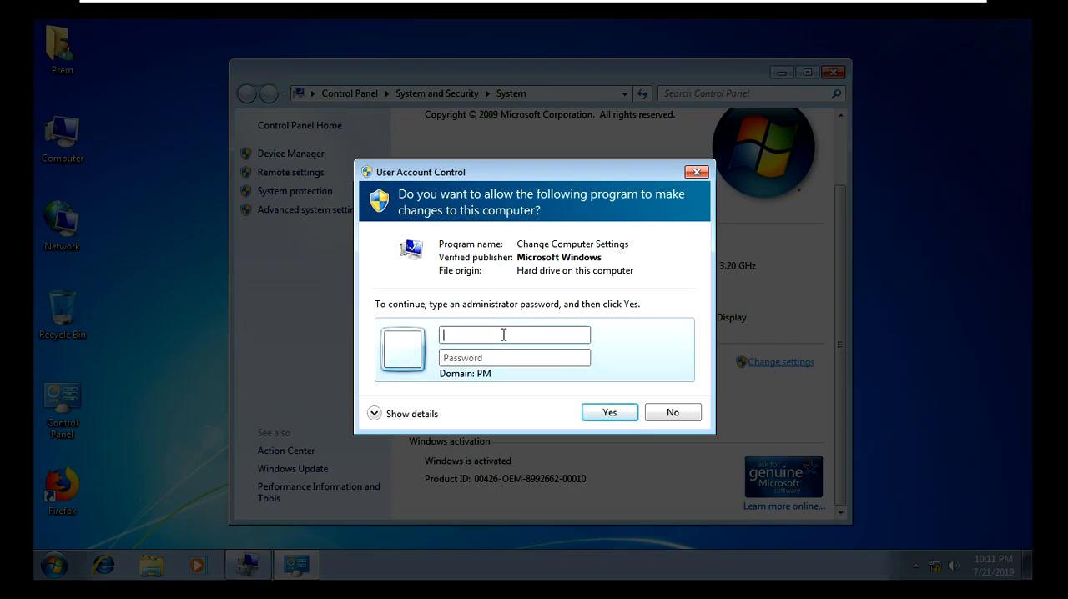
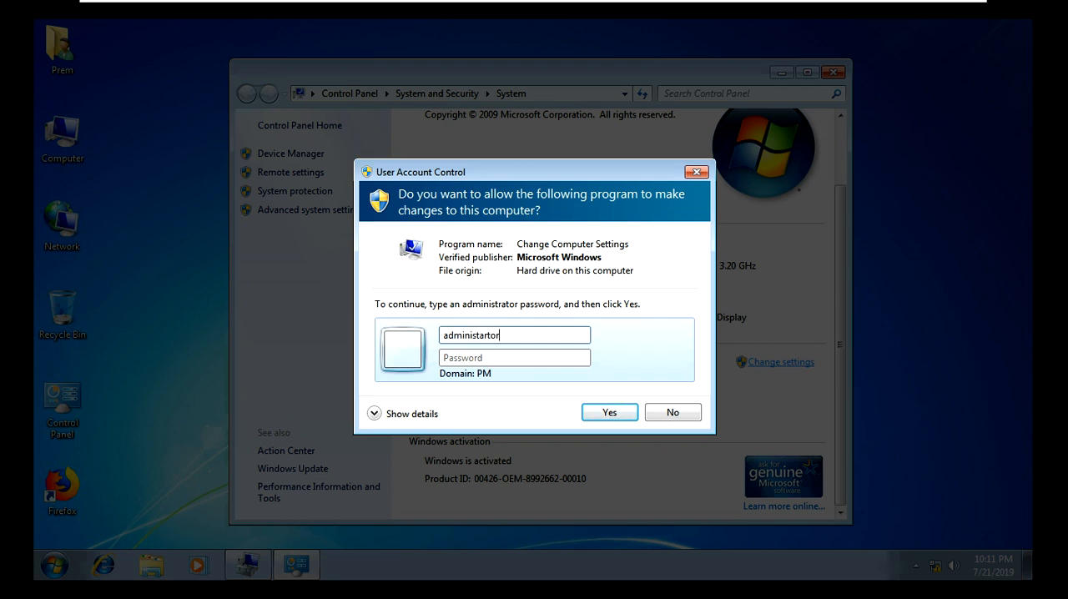
pyautogui.press('BackSpace')
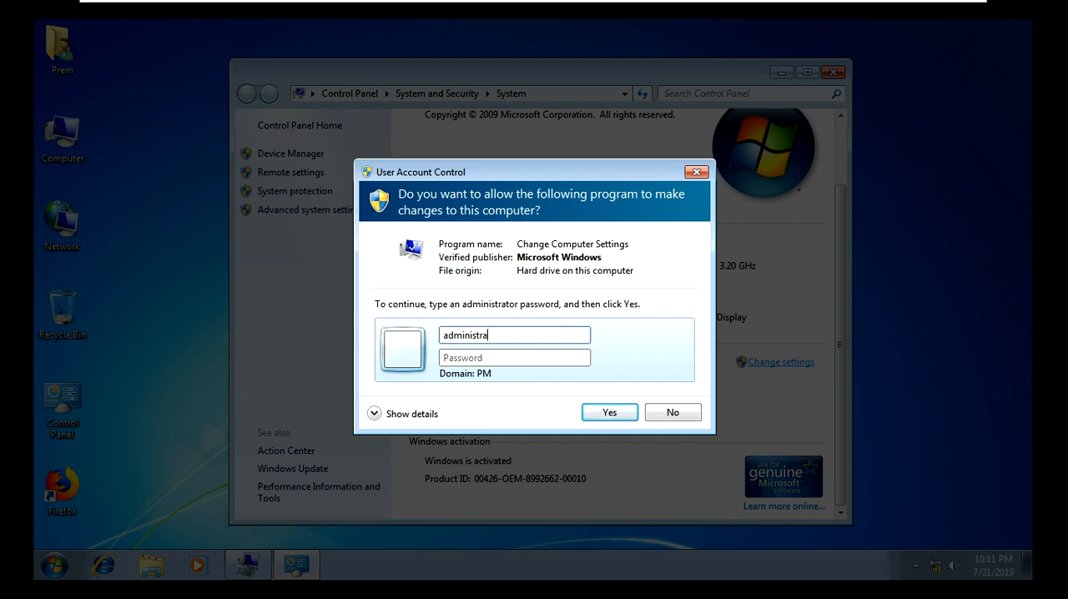
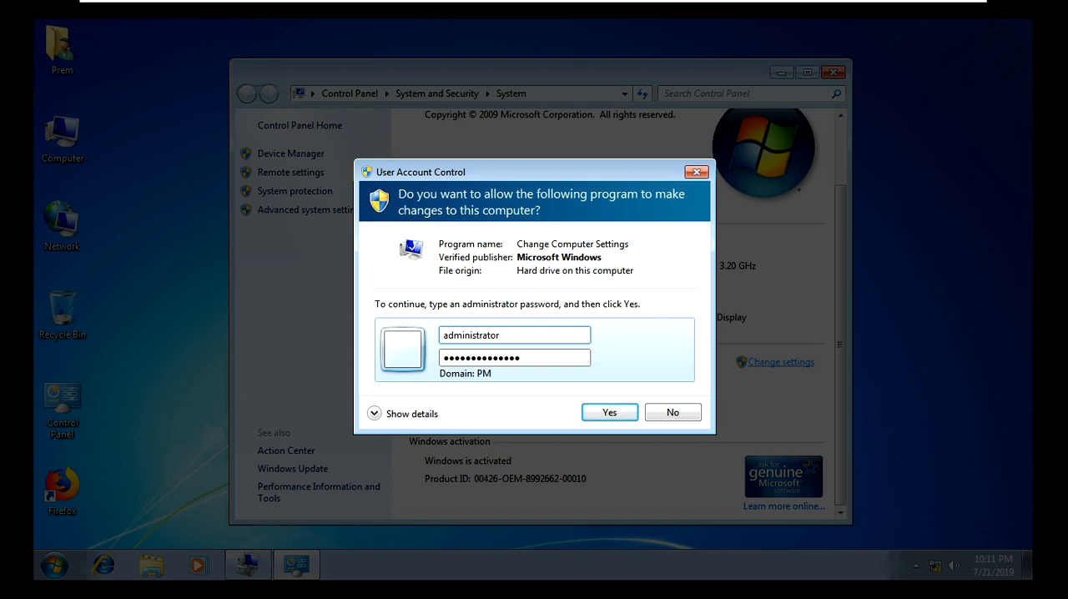
pyautogui.click(610, 412)
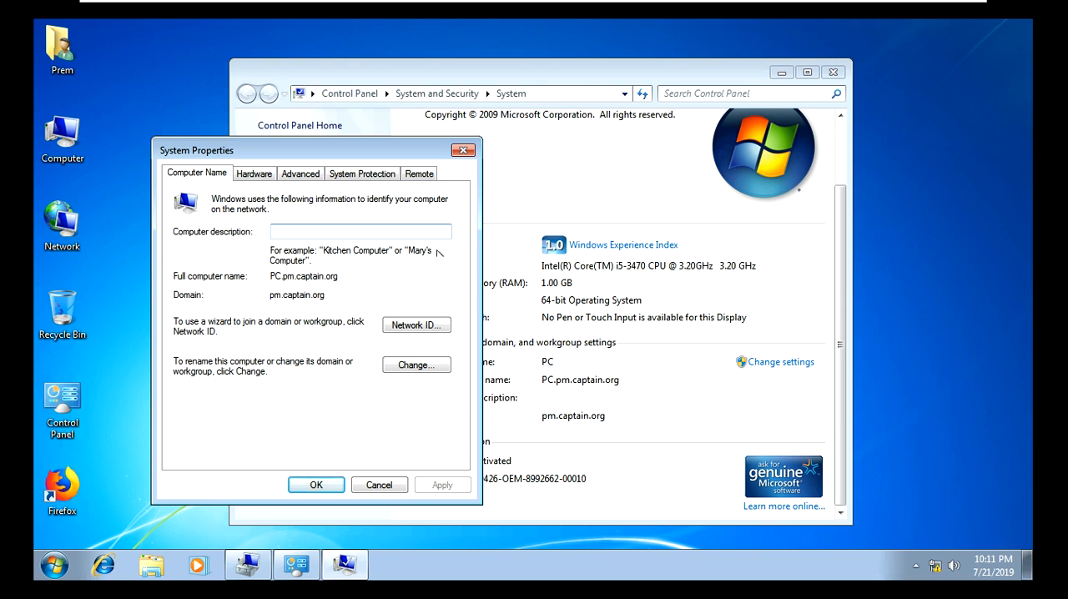
# Switch membership from the domain to workgroup WORKGP and accept the leave-domain warning.
pyautogui.click(416, 365)
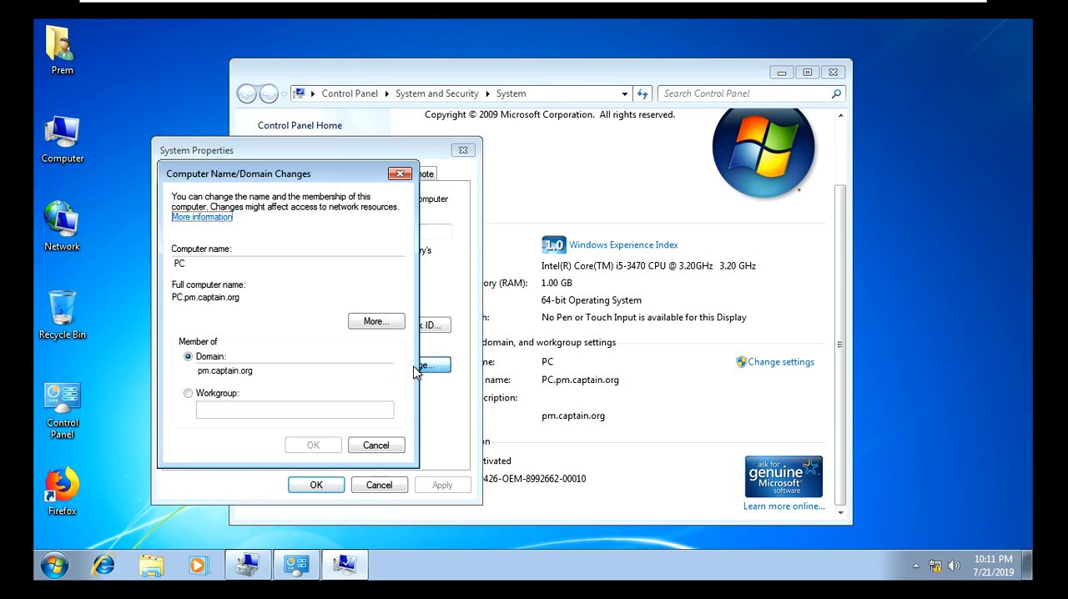
pyautogui.click(187, 393)
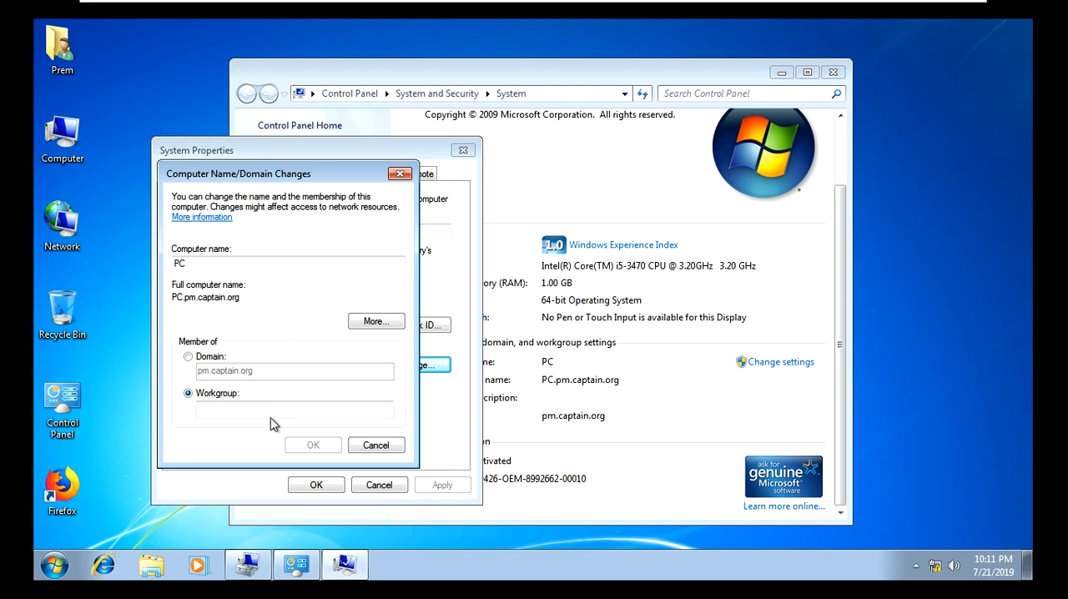
pyautogui.click(295, 410)
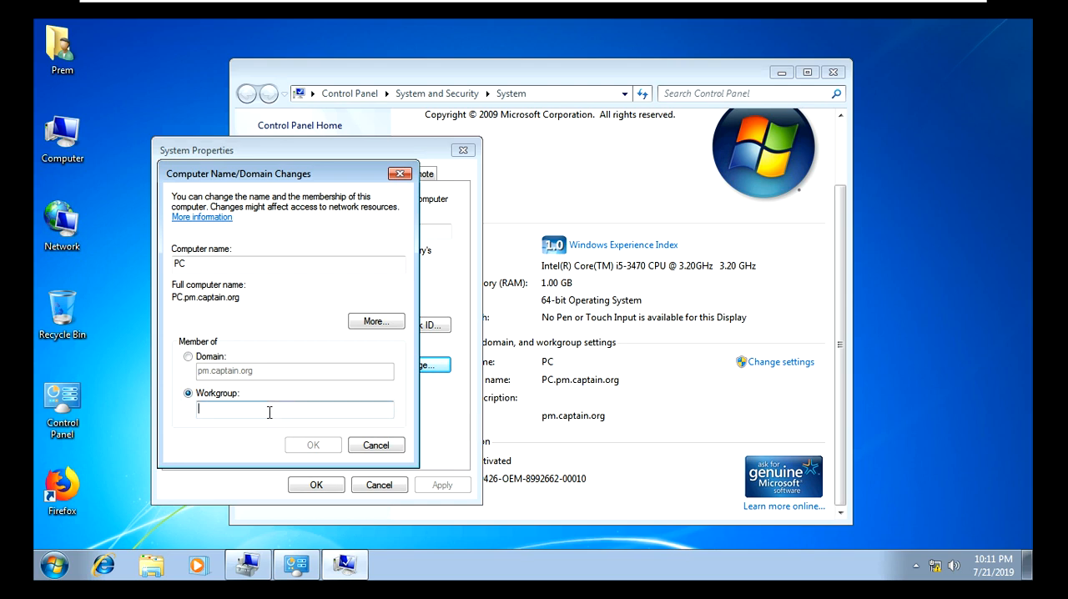
pyautogui.write('WORK')
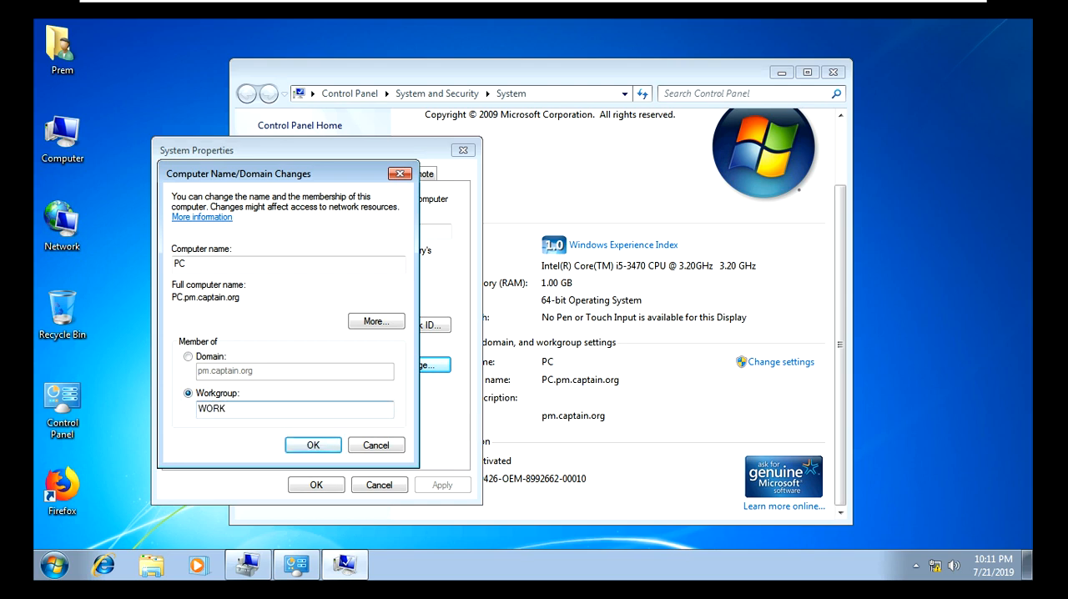
pyautogui.write('GP')
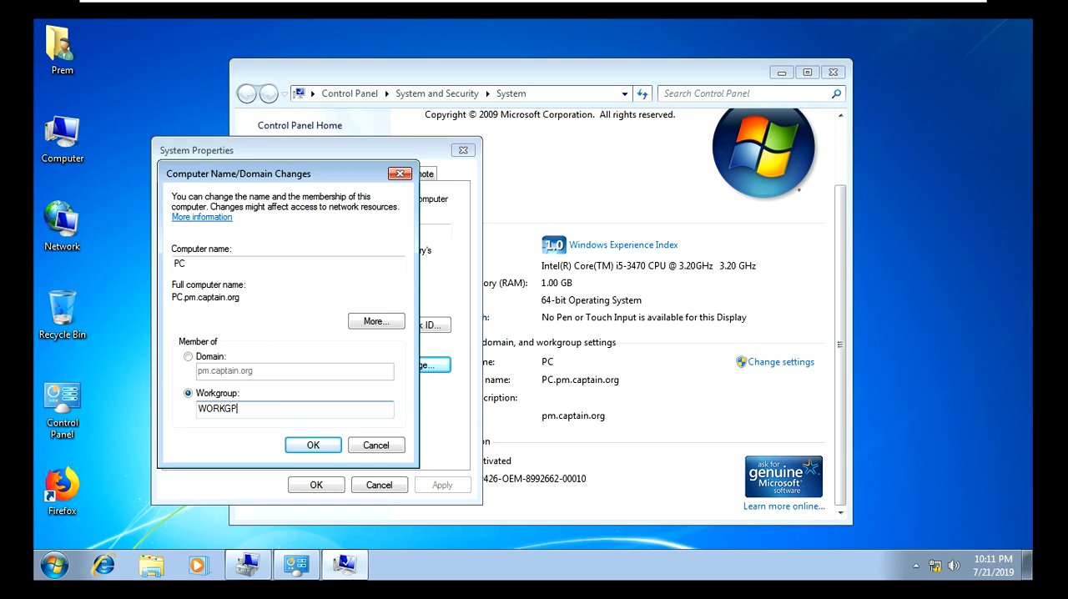
pyautogui.click(313, 445)
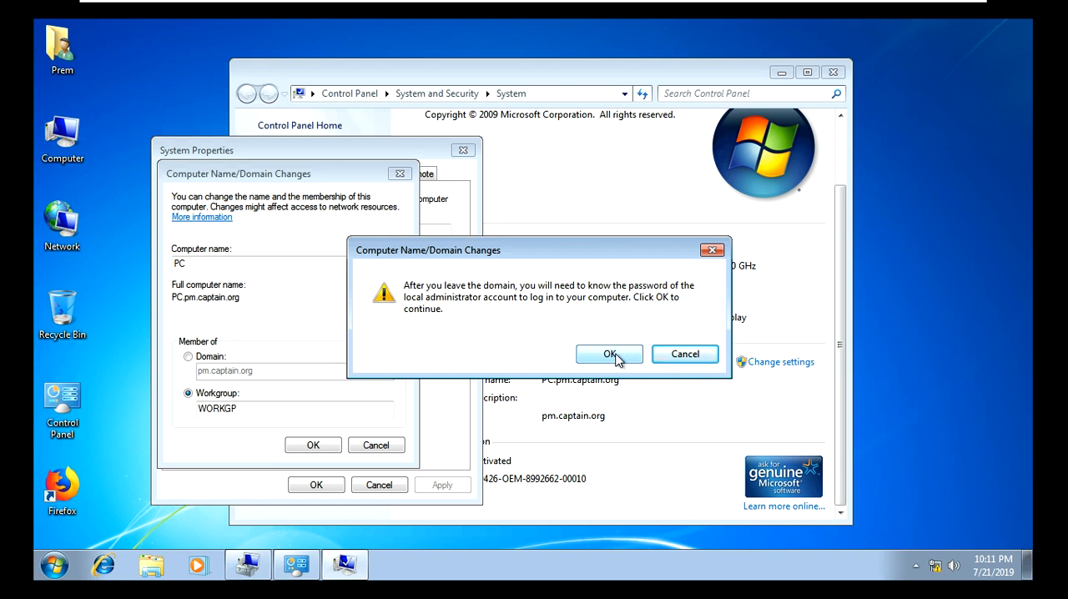
pyautogui.moveTo(604, 348)
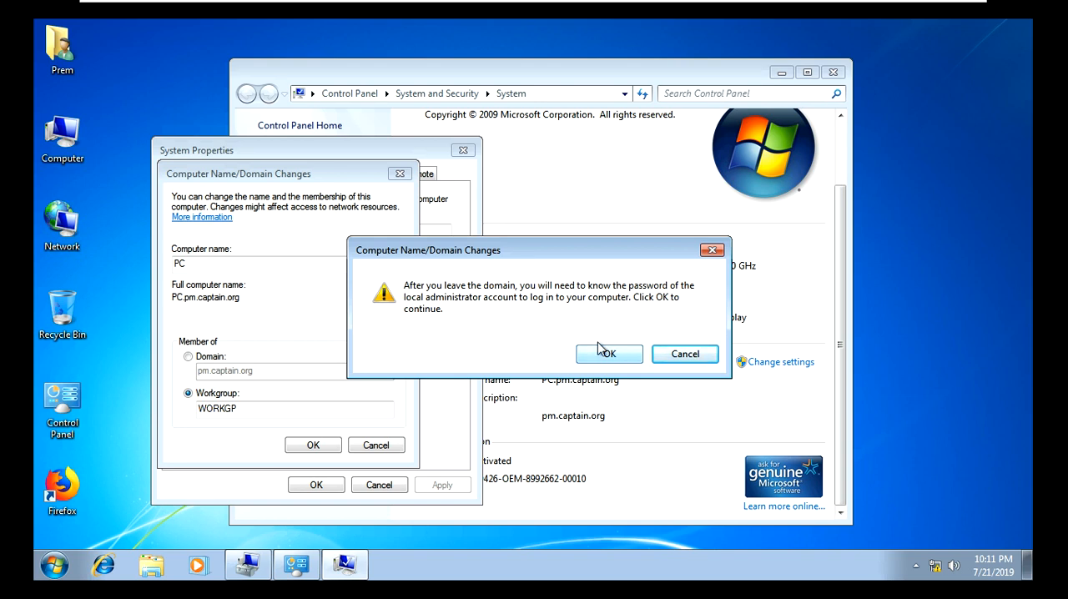
pyautogui.moveTo(534, 298)
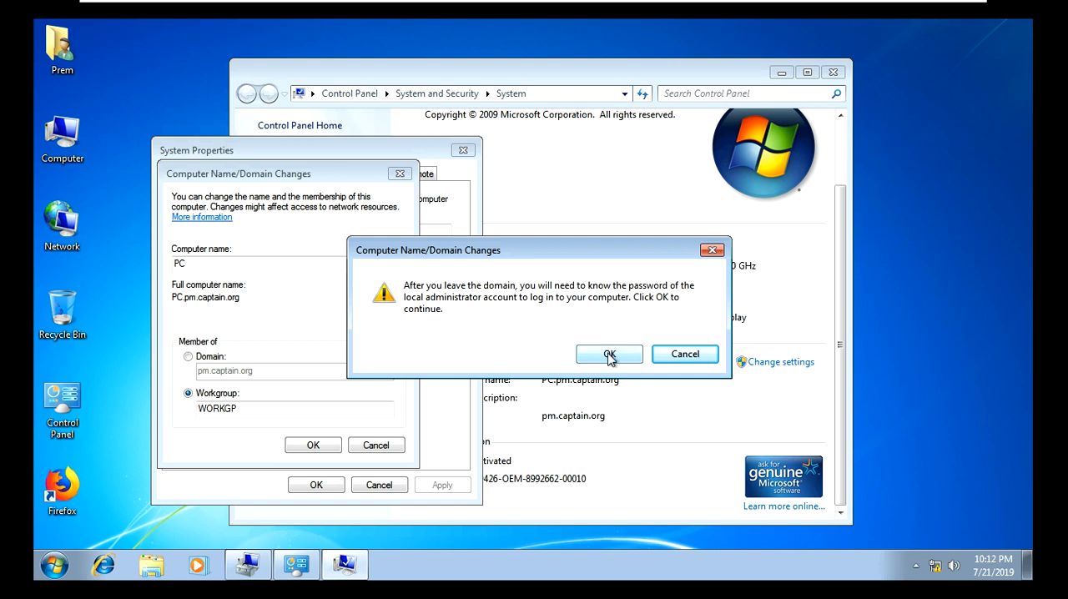
pyautogui.click(610, 354)
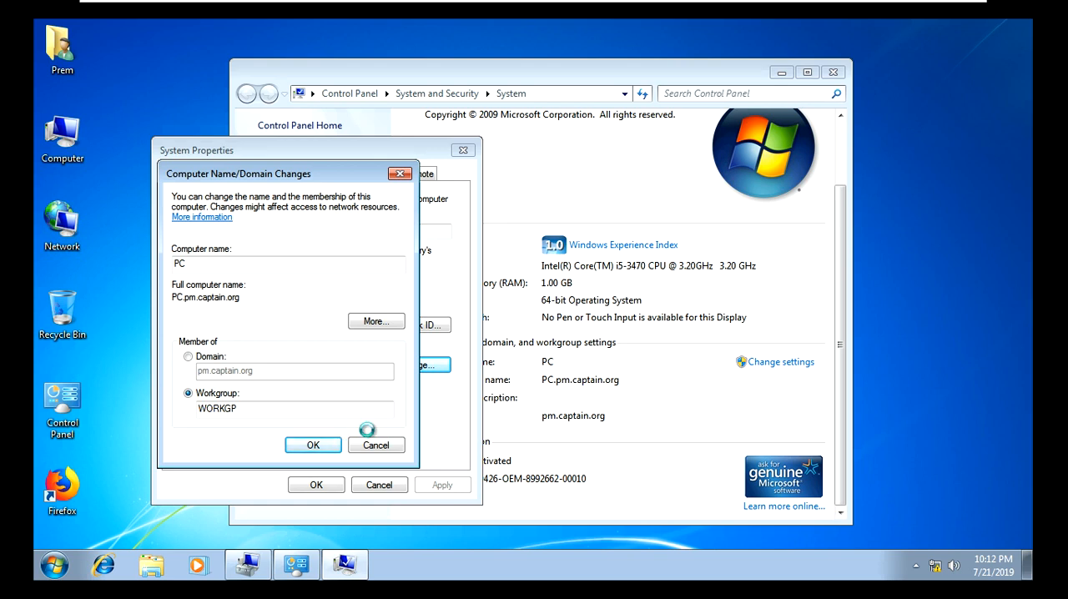
# Dismiss the WORKGP welcome and restart notices, then restart the computer now.
pyautogui.click(313, 445)
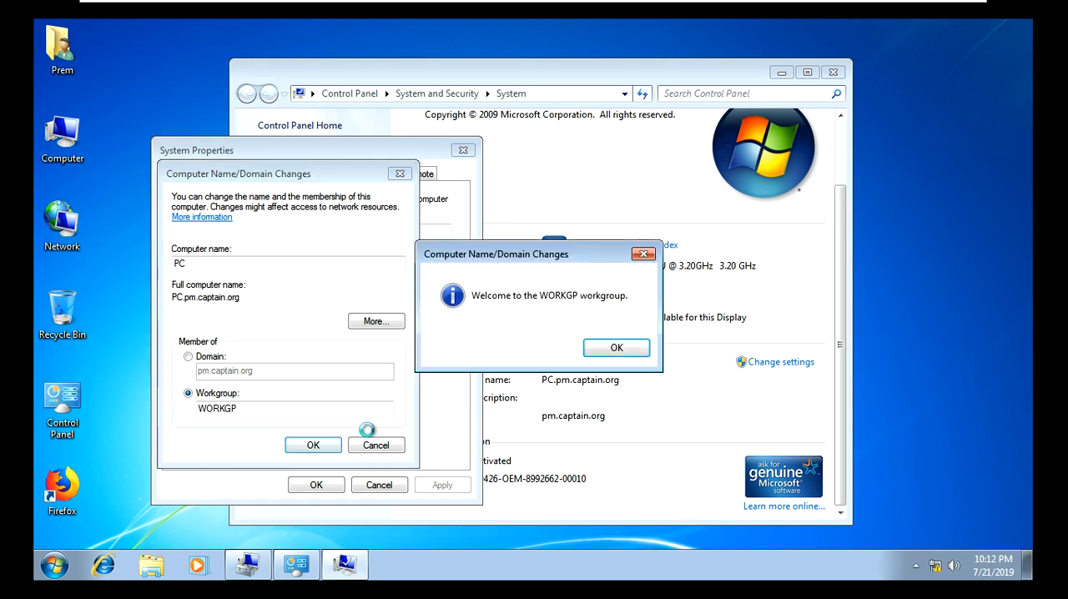
pyautogui.click(615, 347)
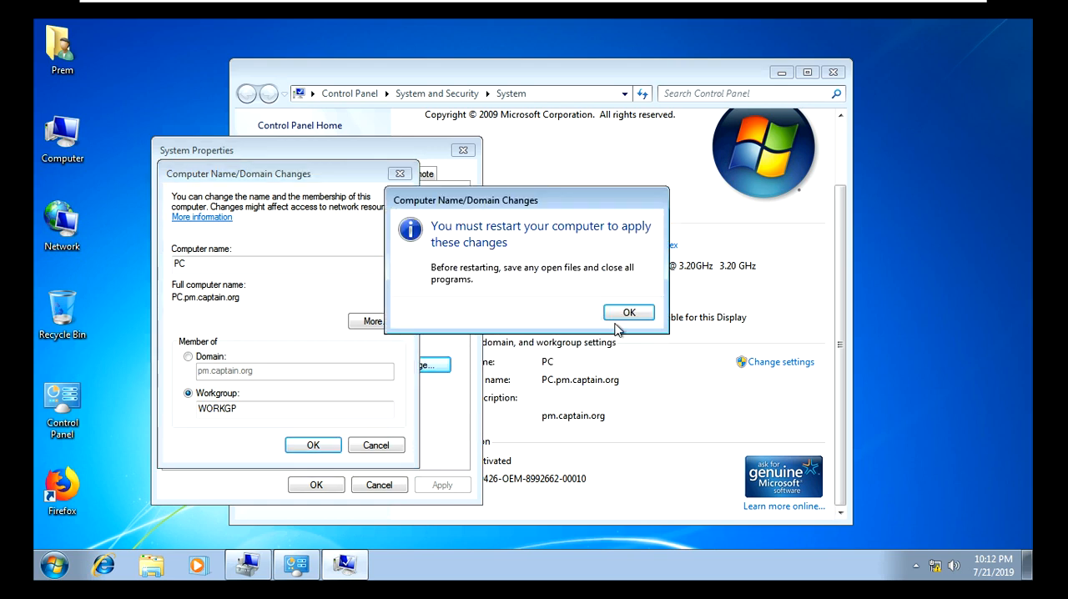
pyautogui.click(629, 312)
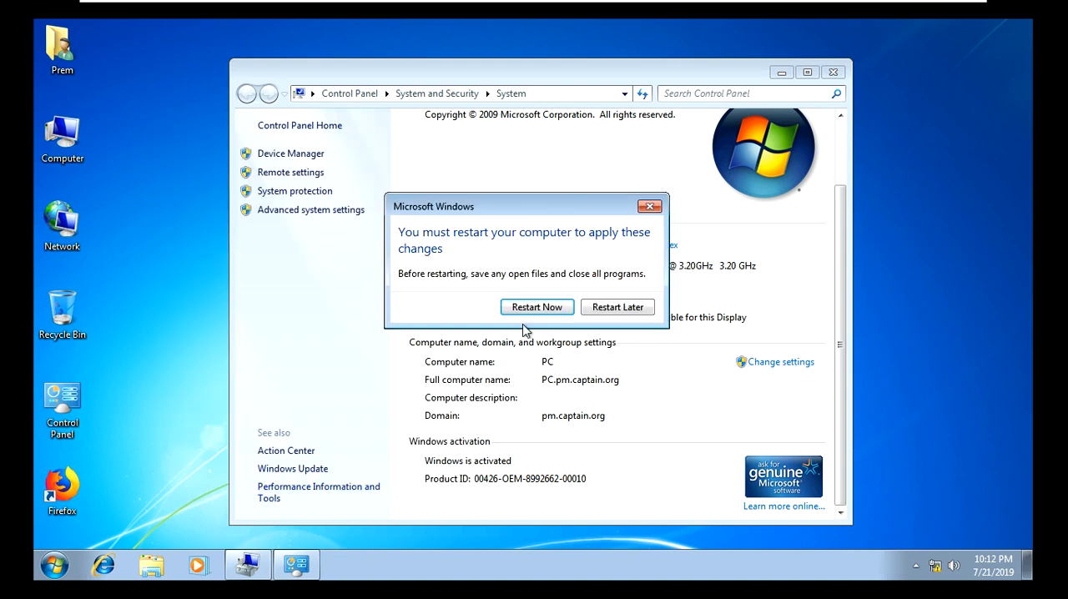
pyautogui.click(537, 307)
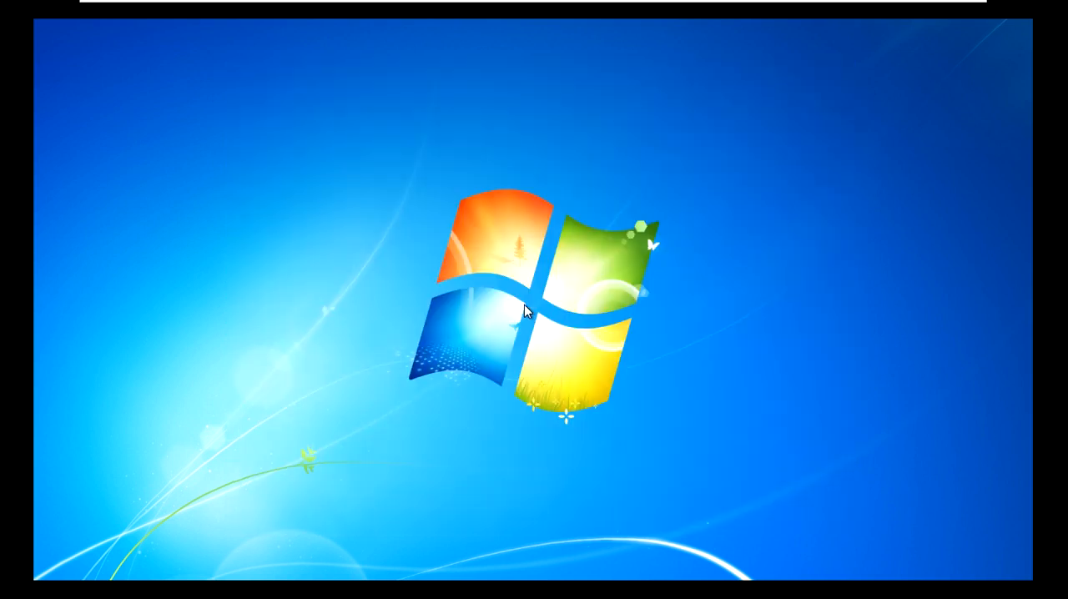